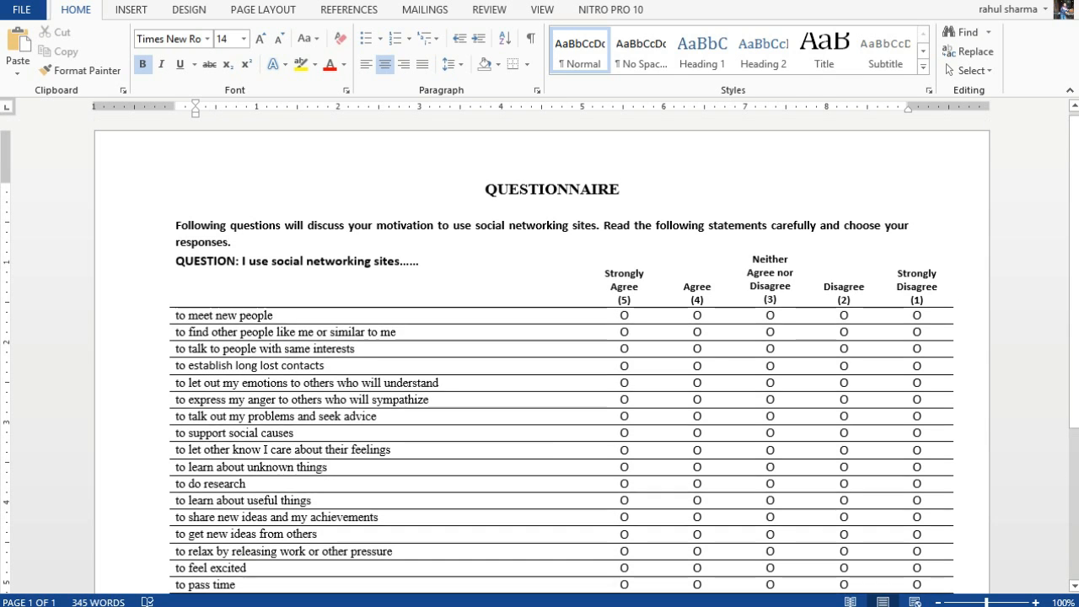
- Scroll through the social networking questionnaire statements in Word, highlighting the one under discussion
scroll(down, 3)
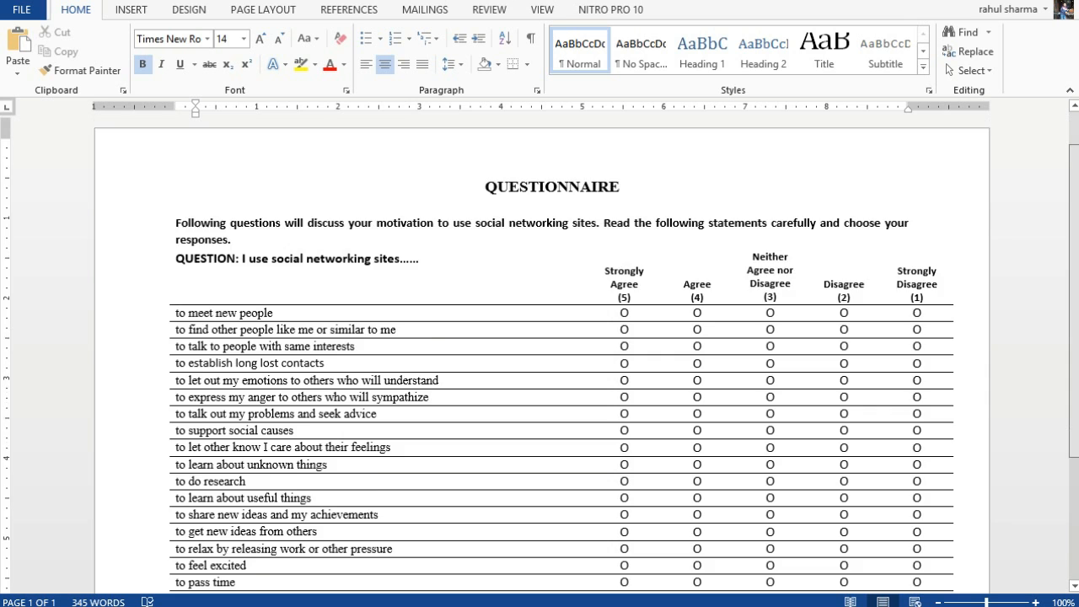
scroll(down, 3)
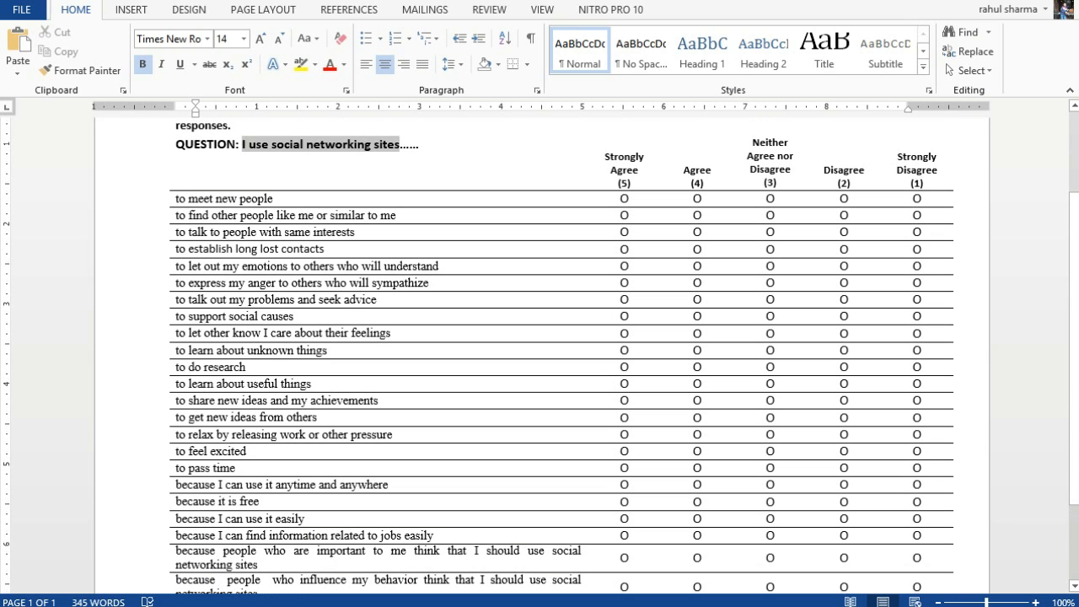
click(224, 198)
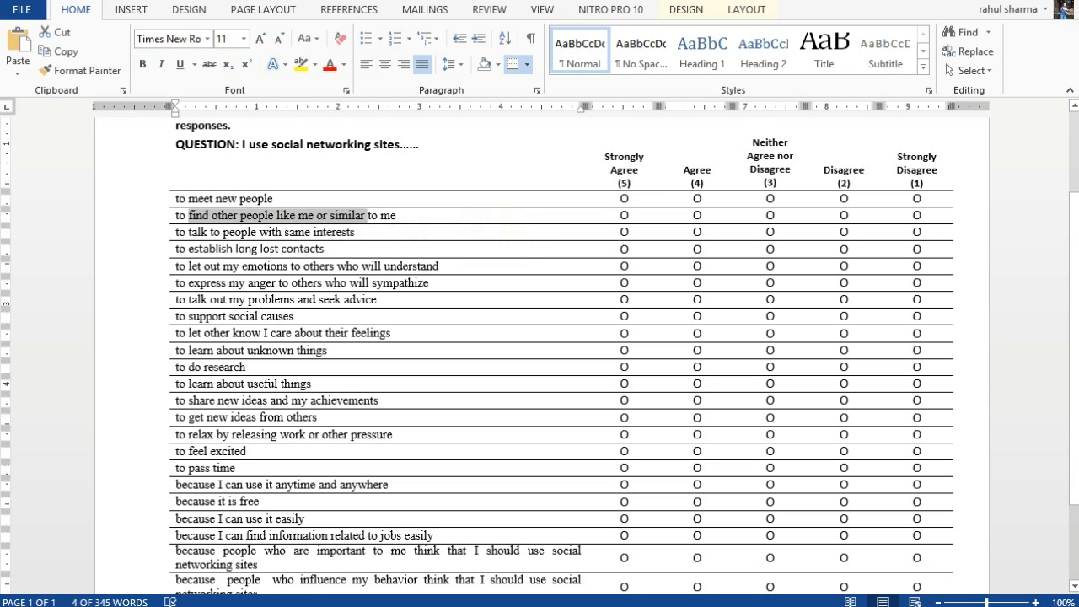
scroll(down, 3)
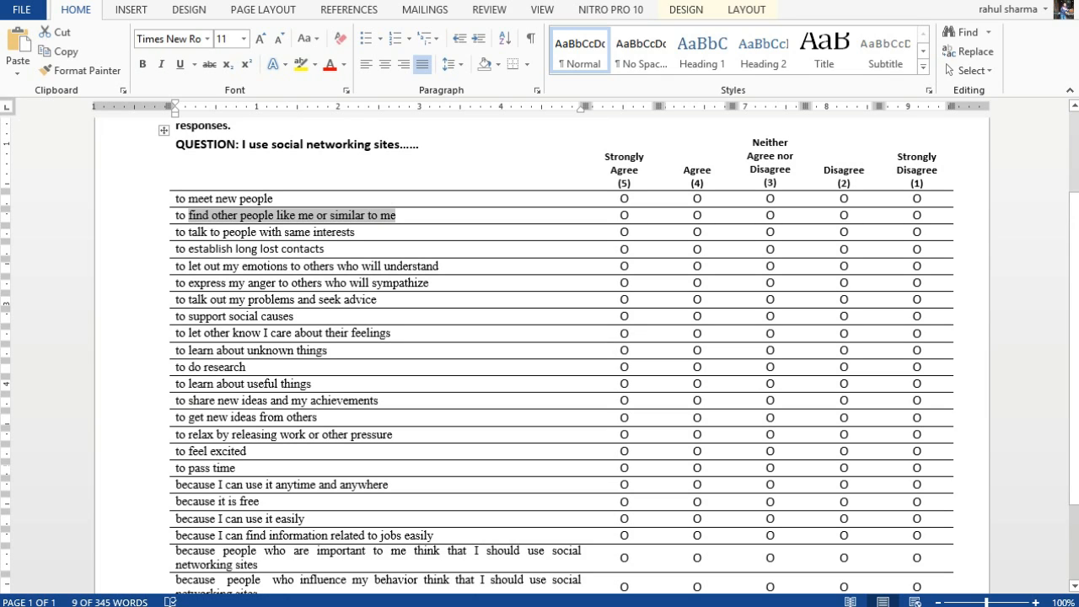
right_click(223, 198)
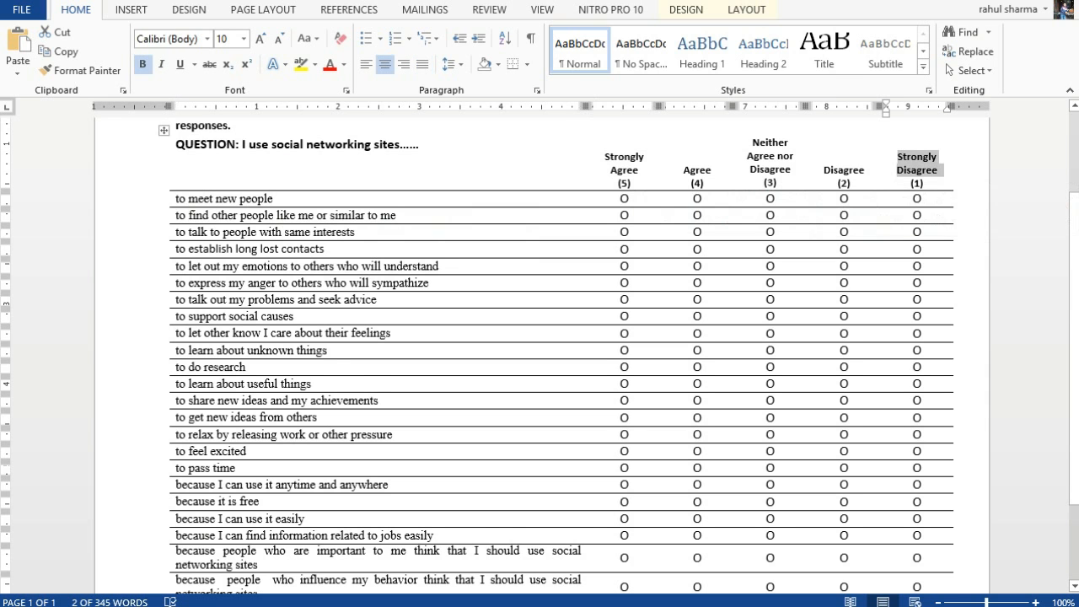
scroll(down, 3)
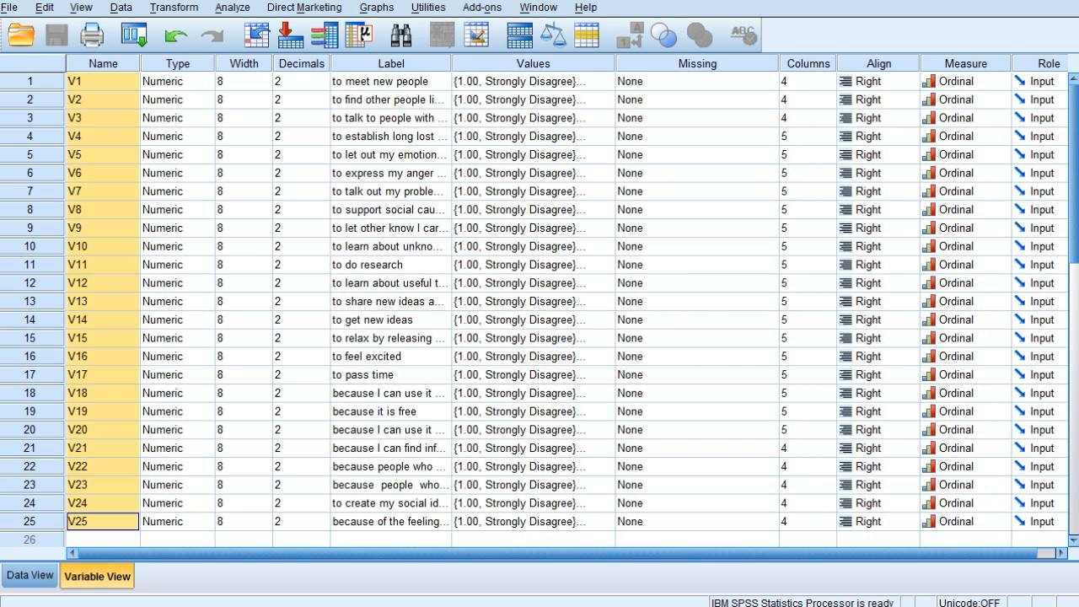
- Inspect V1's response value codes, then view the raw 1–5 survey scores in Data View
click(518, 81)
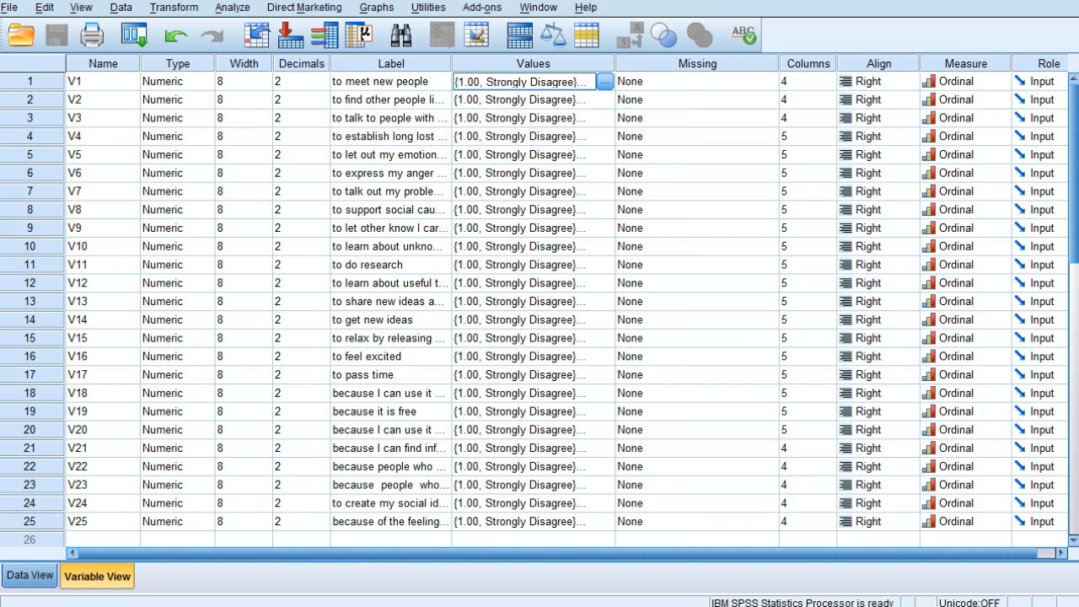
click(30, 575)
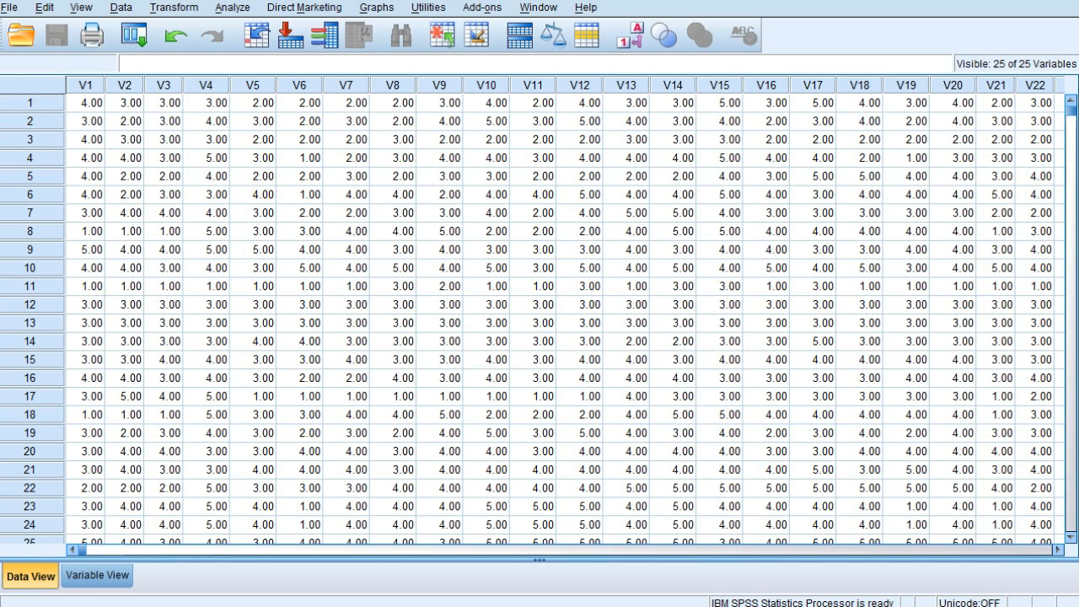
- Scroll through all 1000 cases, return to the top, and open Analyze > Dimension Reduction
scroll(down, 3)
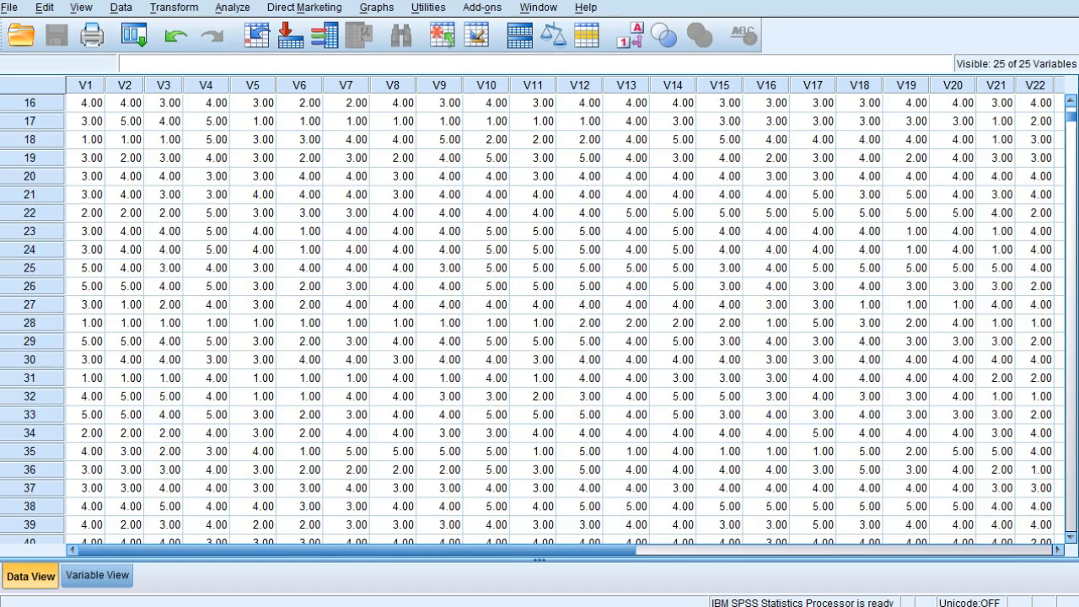
scroll(down, 3)
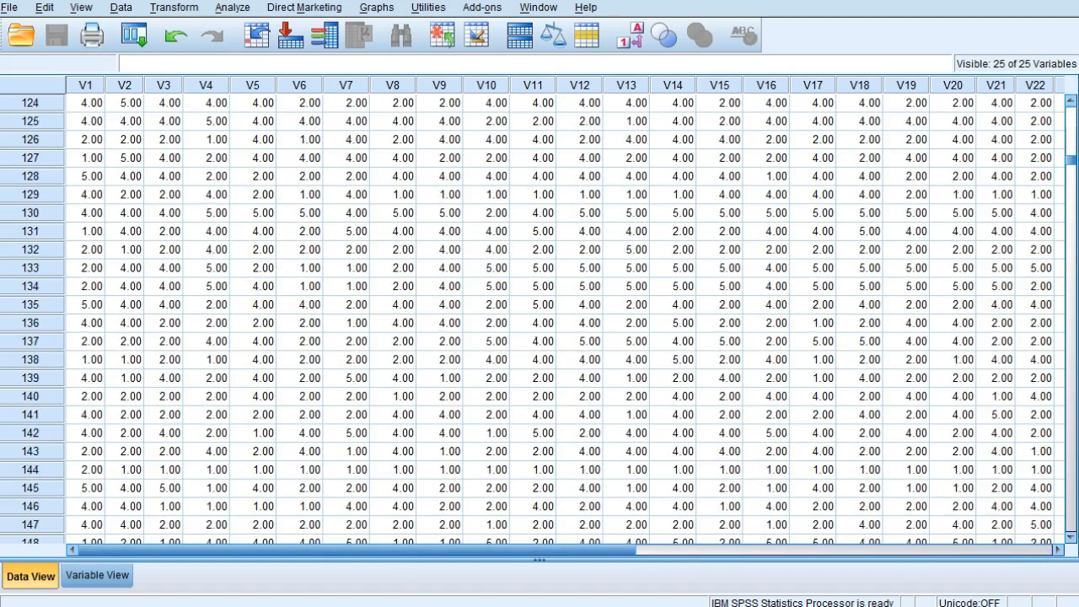
scroll(down, 3)
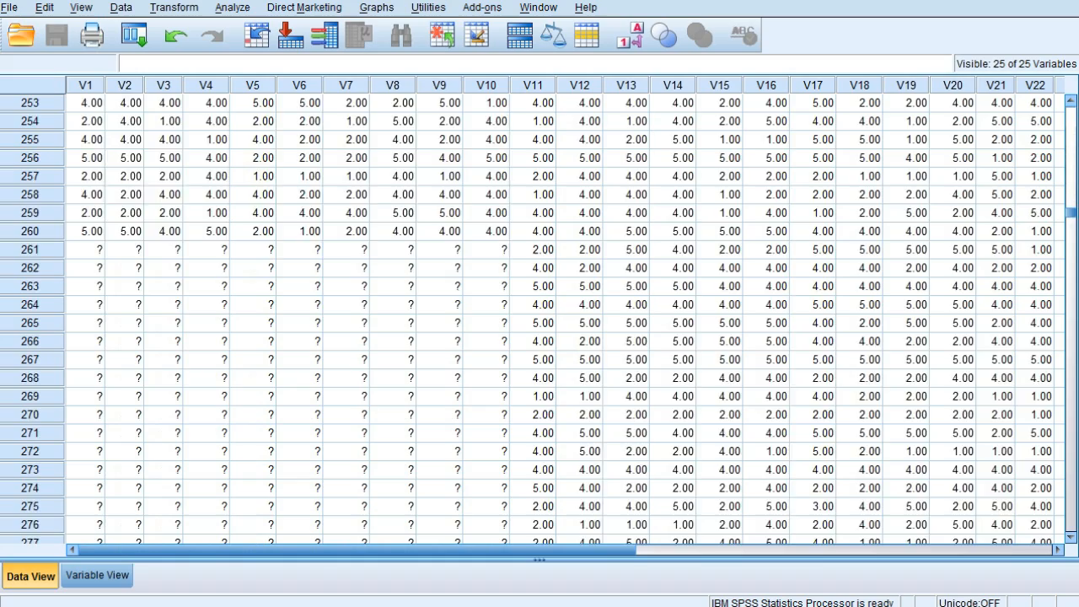
scroll(down, 3)
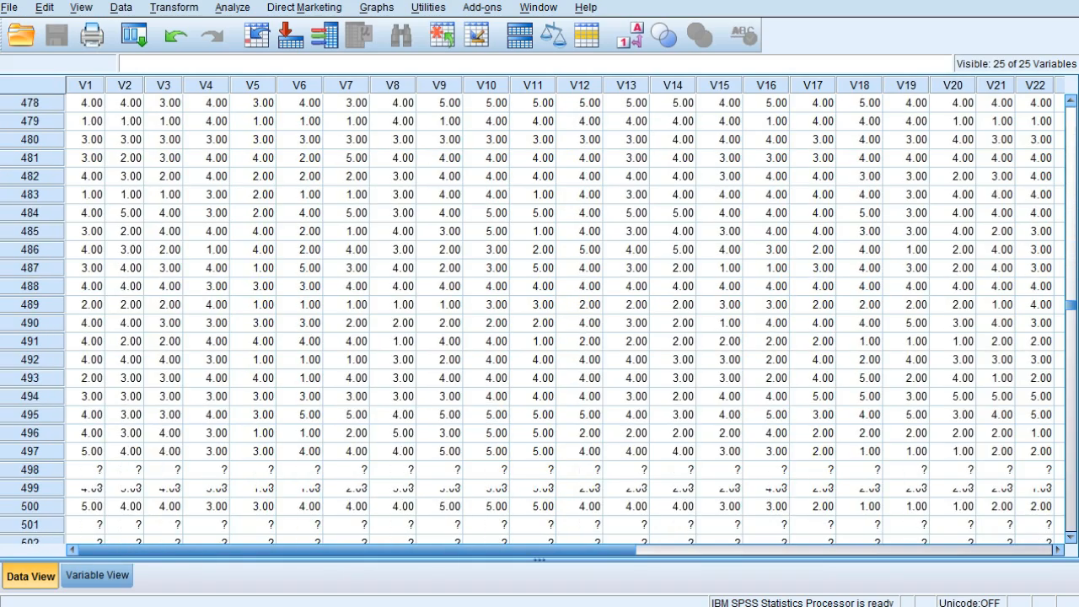
scroll(down, 3)
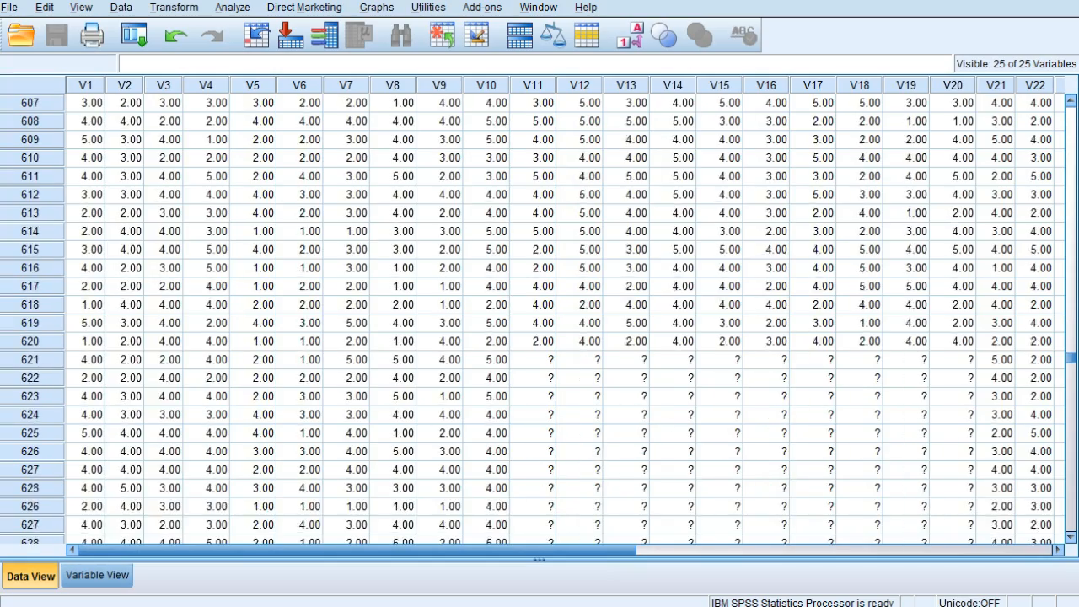
scroll(down, 3)
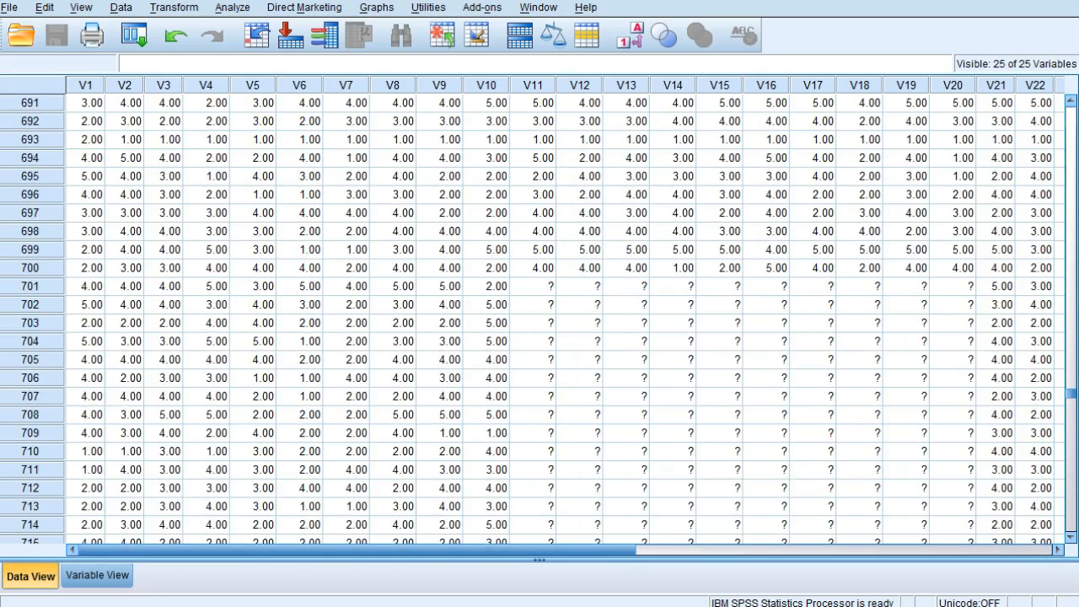
scroll(down, 3)
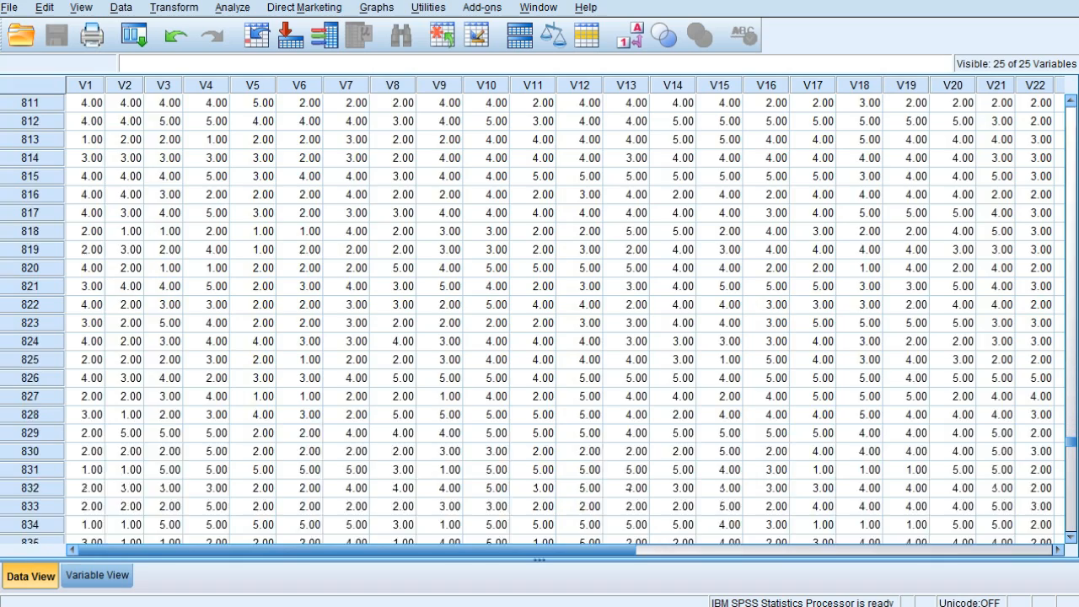
scroll(down, 3)
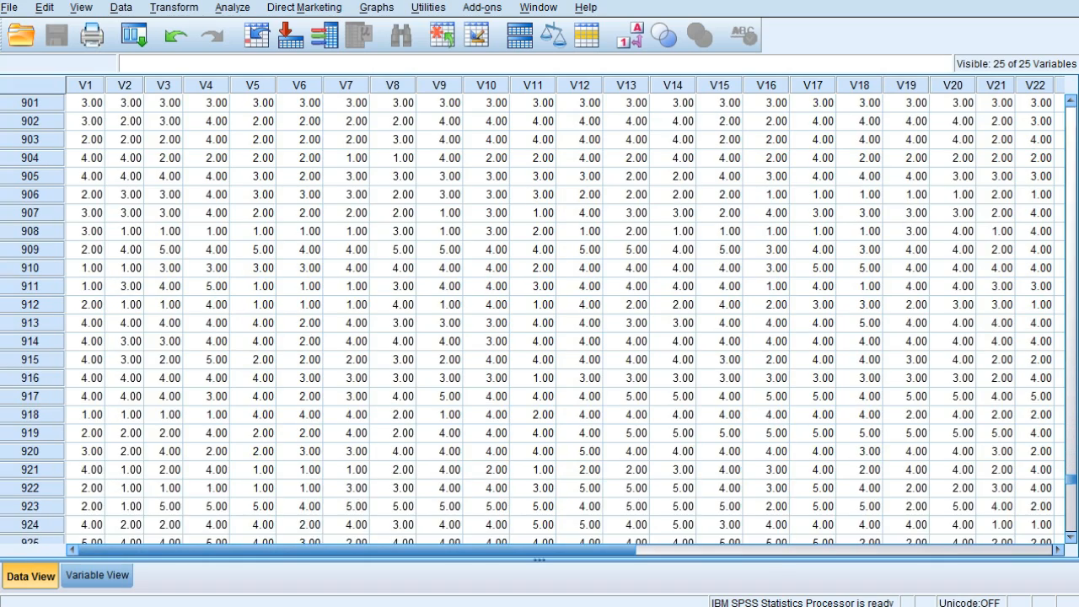
scroll(down, 3)
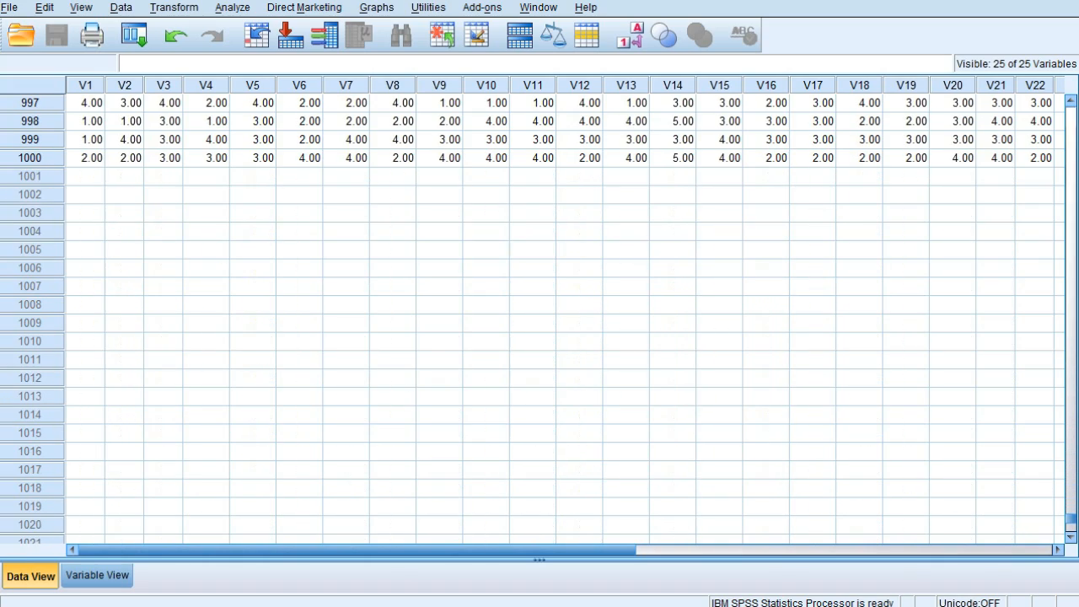
click(84, 157)
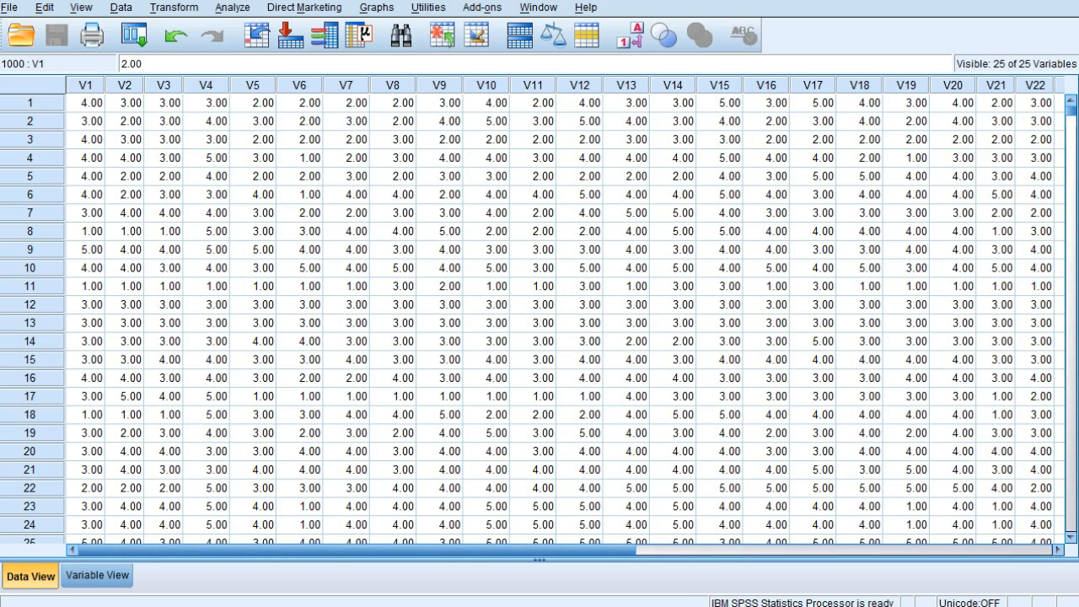
click(233, 8)
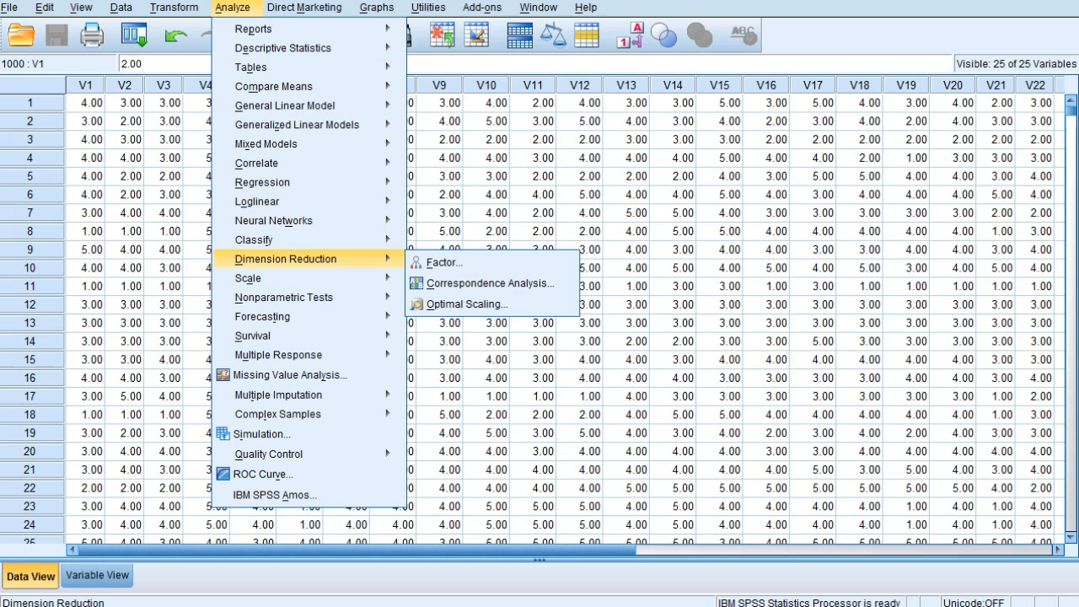
- Start a Factor analysis with all 25 questionnaire items V1–V25 as variables
click(438, 262)
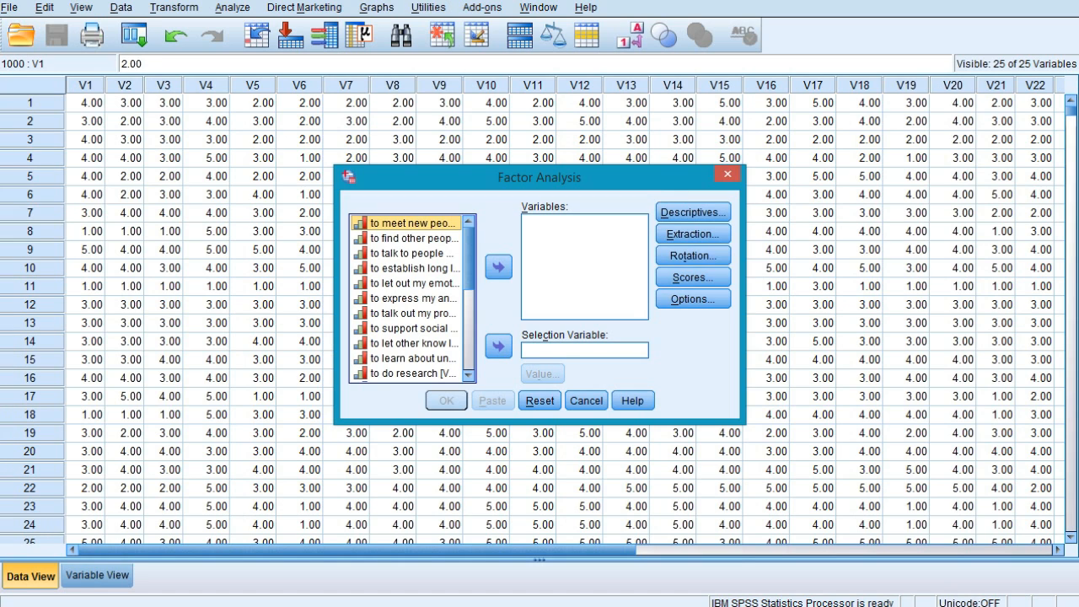
click(409, 283)
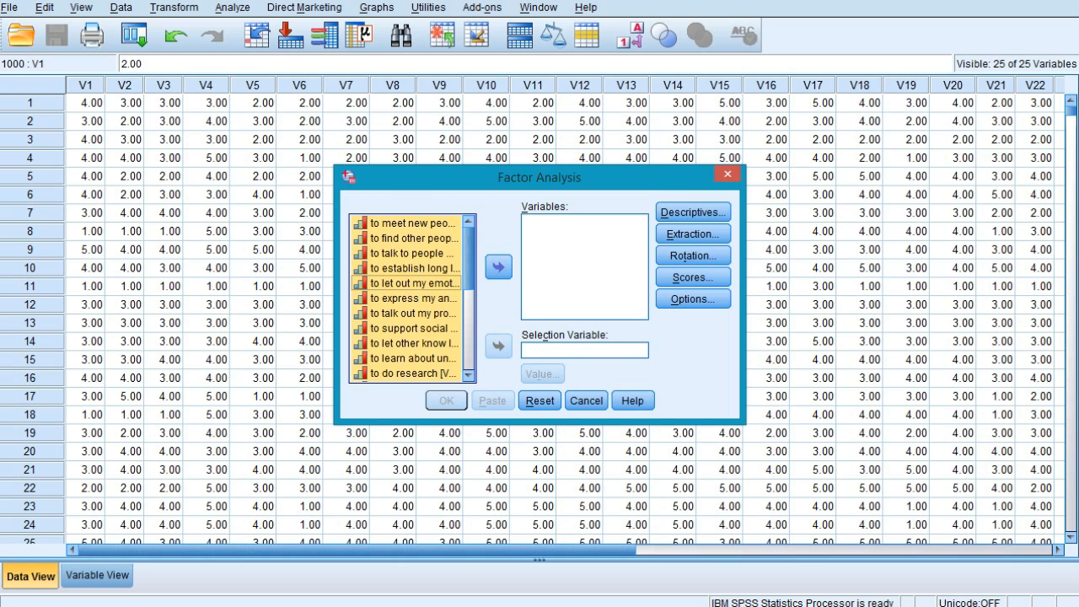
click(498, 267)
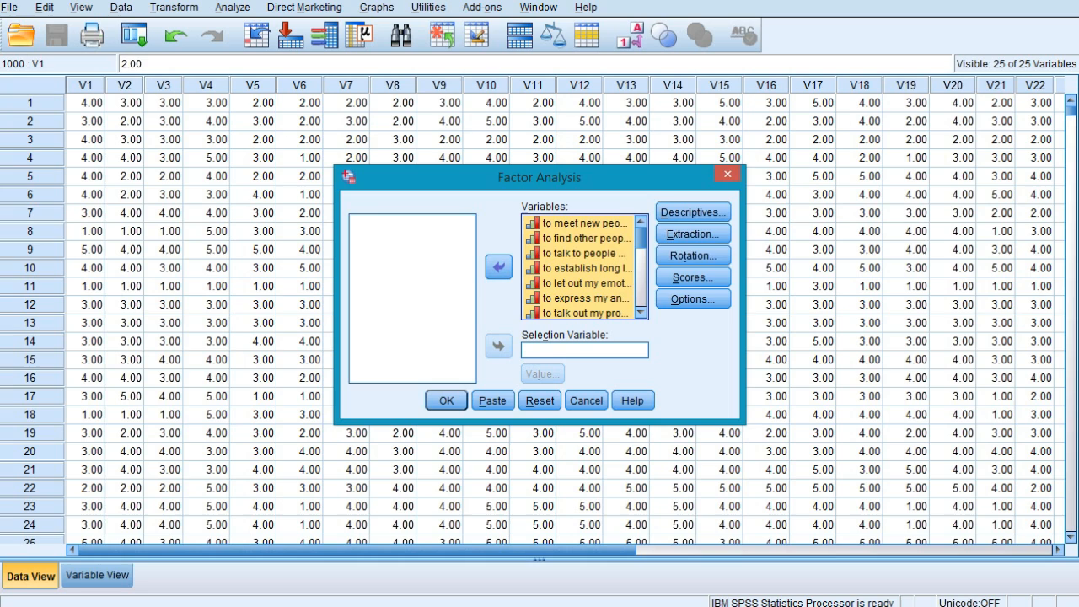
click(582, 267)
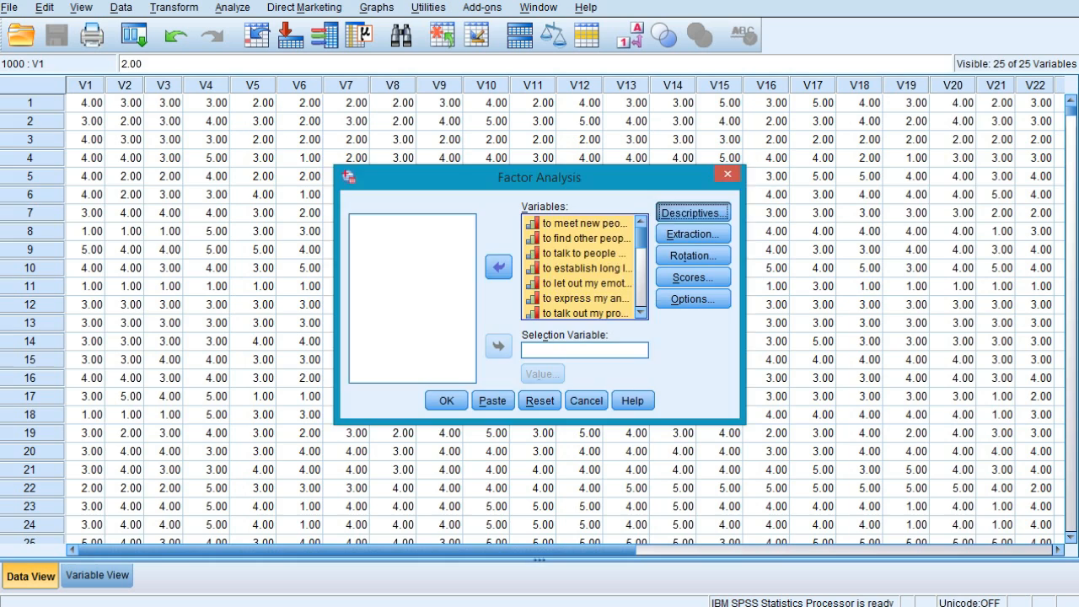
- Request Coefficients and KMO and Bartlett's test of sphericity in Factor Analysis Descriptives
click(691, 211)
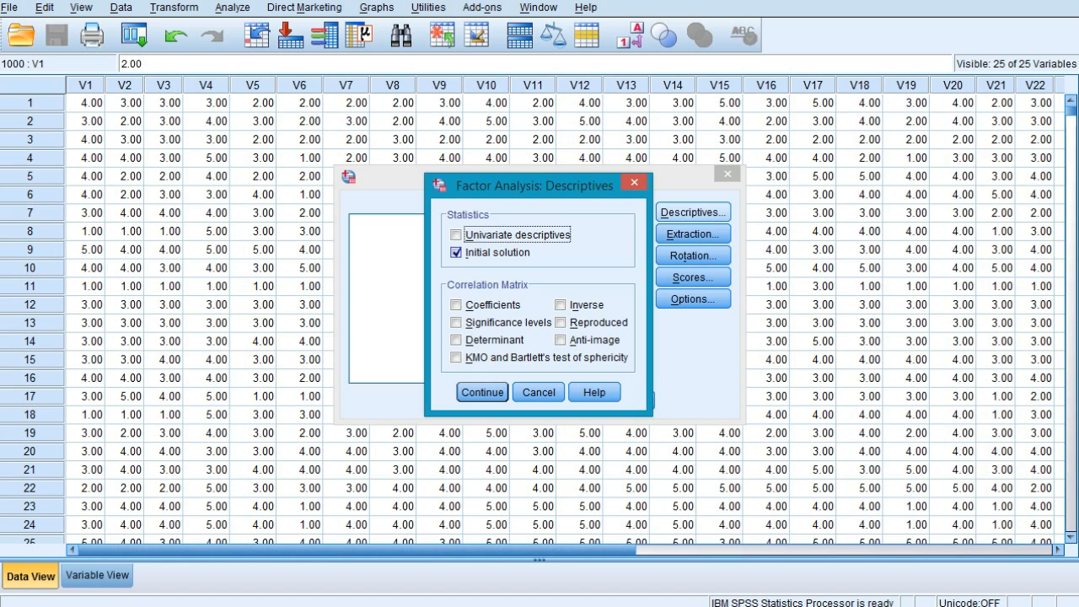
click(456, 252)
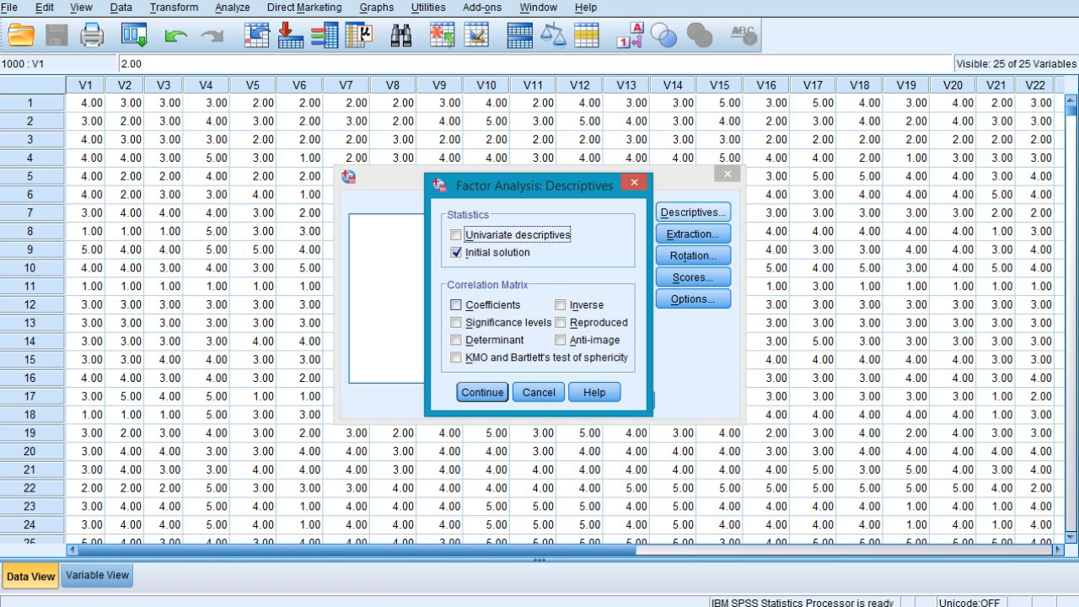
click(457, 304)
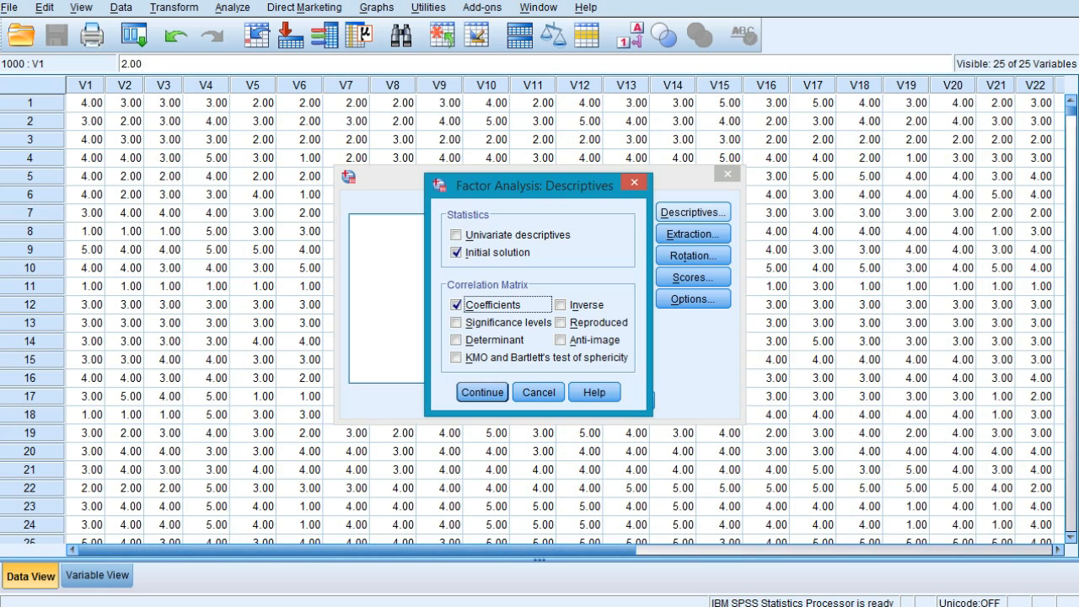
click(457, 358)
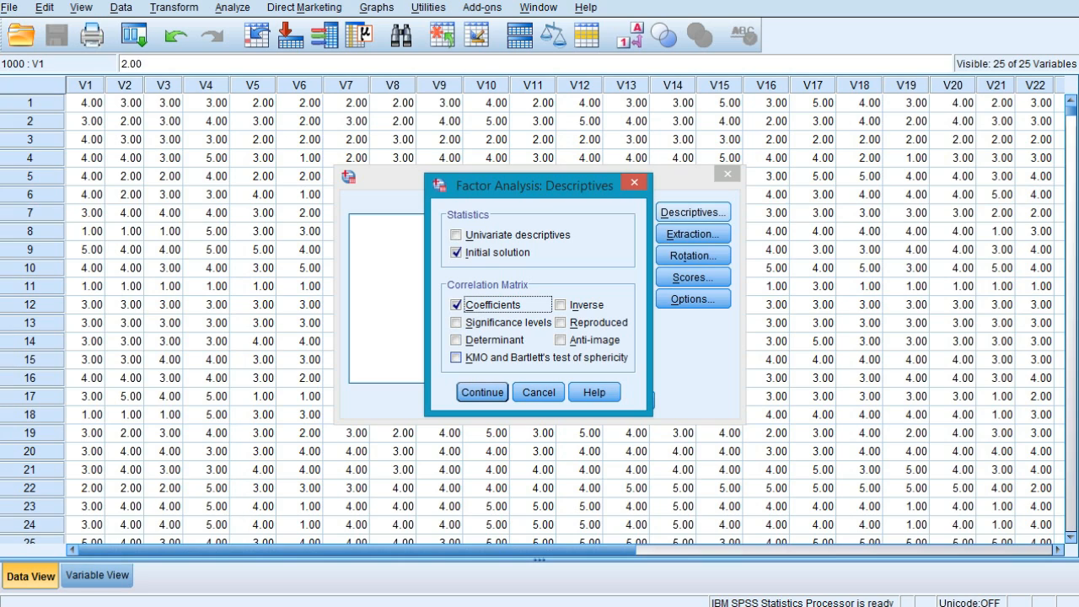
click(456, 357)
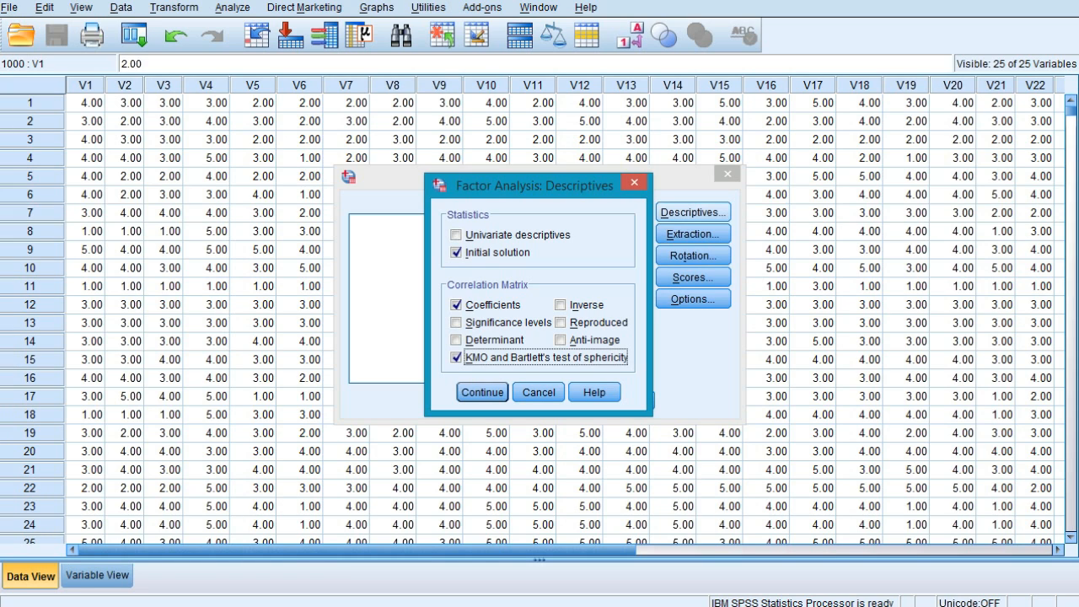
click(481, 392)
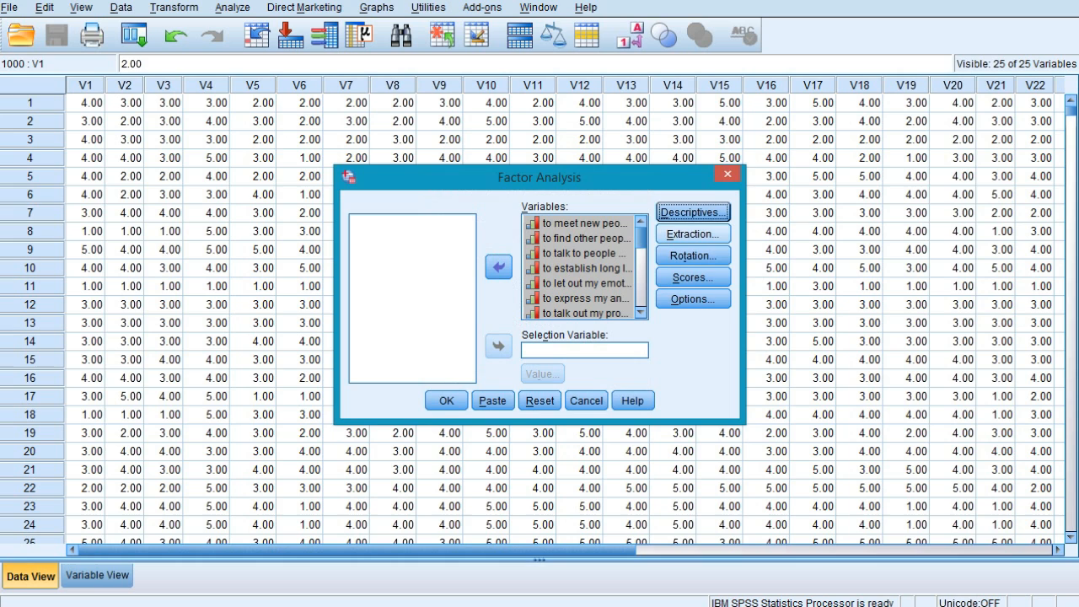
- Review the Extraction settings, keeping Principal components as the method
click(691, 233)
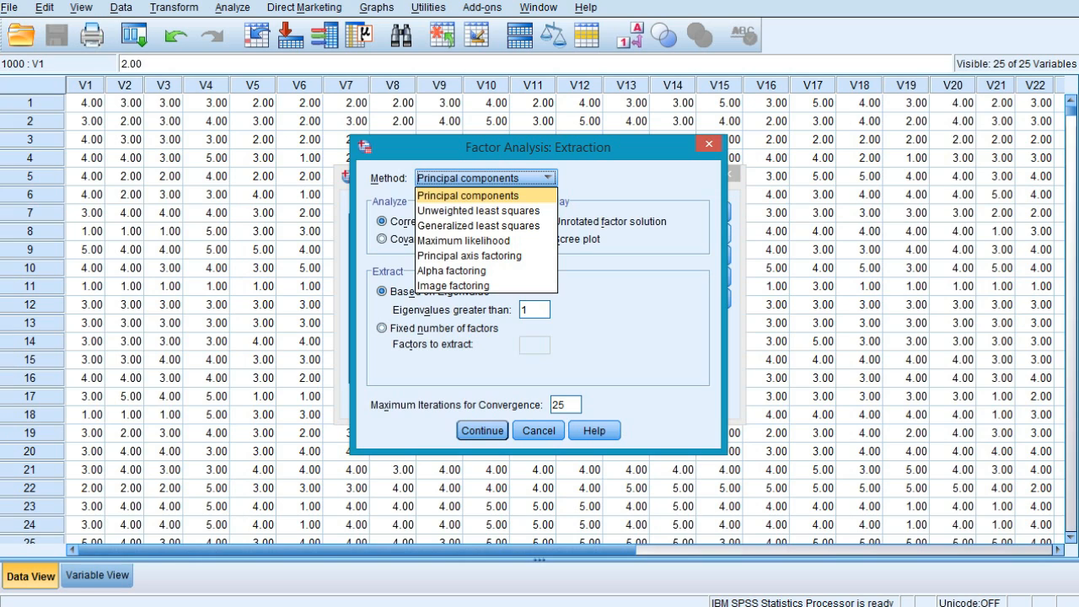
click(466, 194)
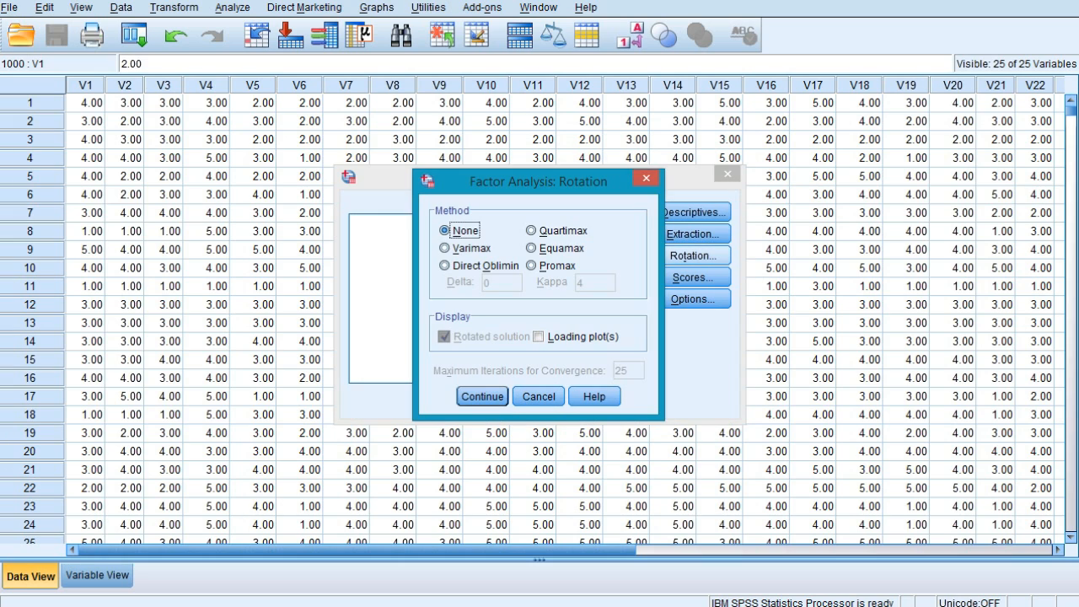
- Set Varimax as the factor rotation method and confirm it
click(444, 248)
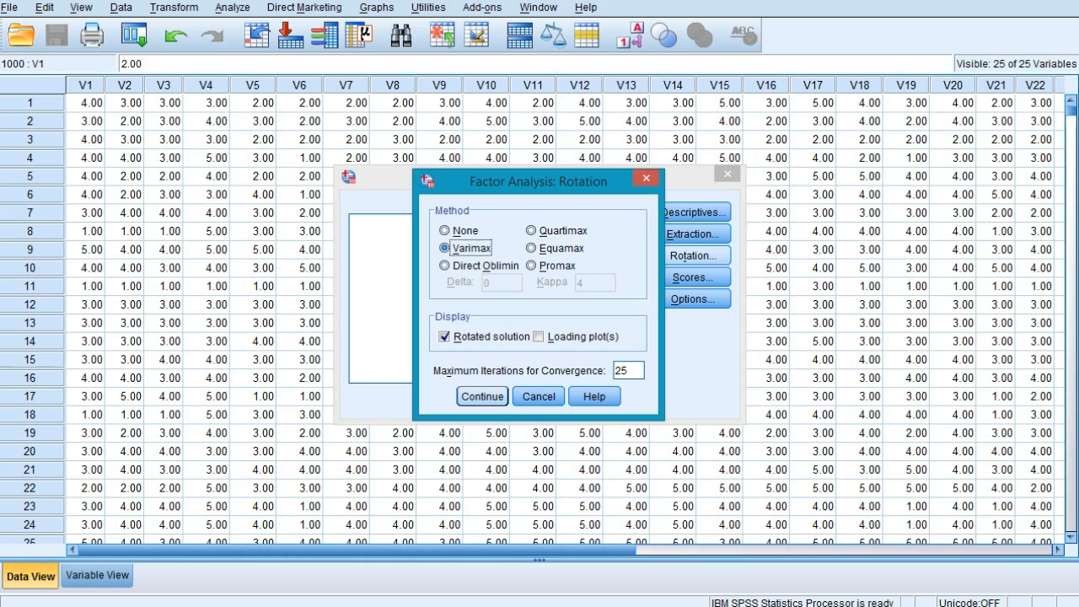
click(481, 396)
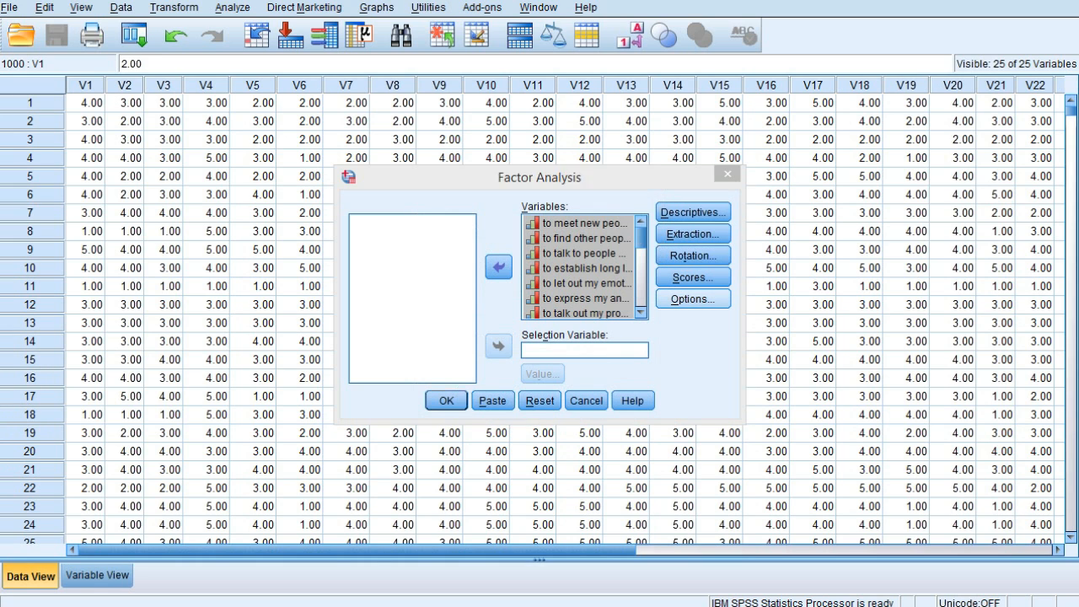
click(692, 298)
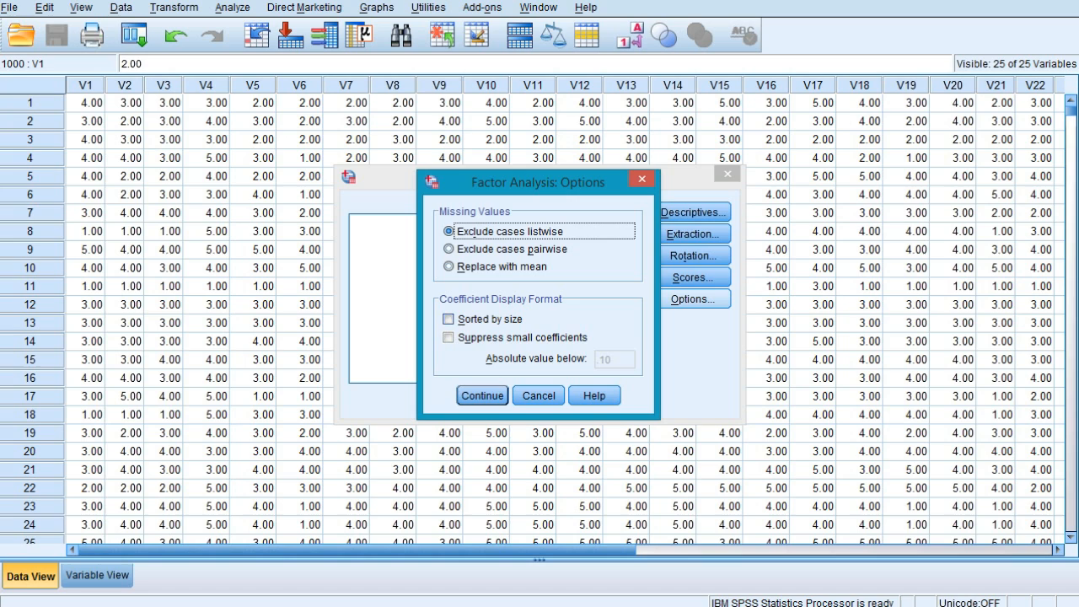
- Sort loadings by size, suppress coefficients below .5, and run the factor analysis
click(448, 318)
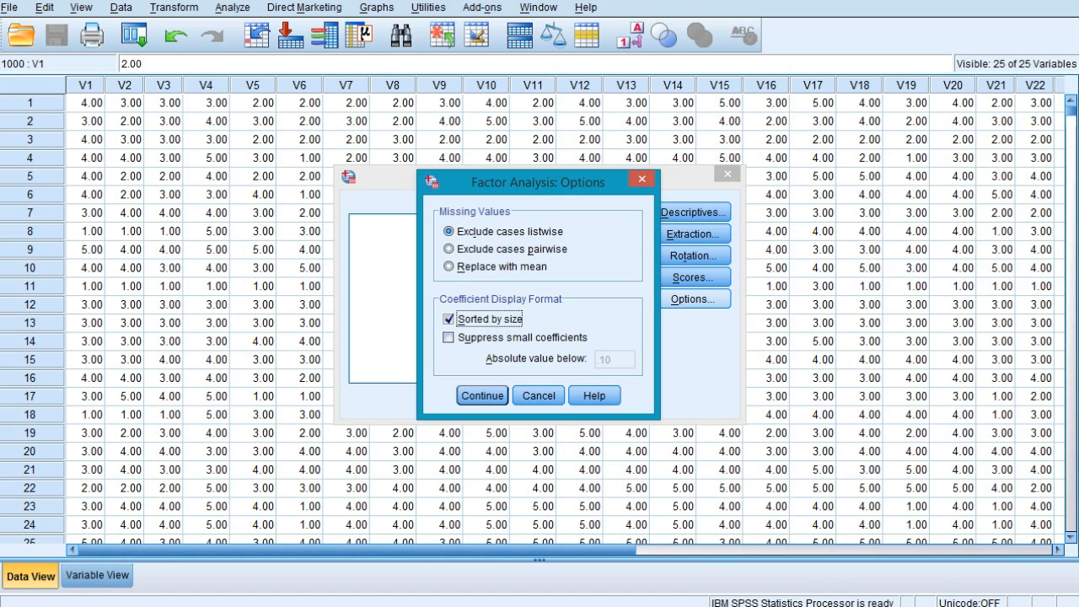
click(448, 337)
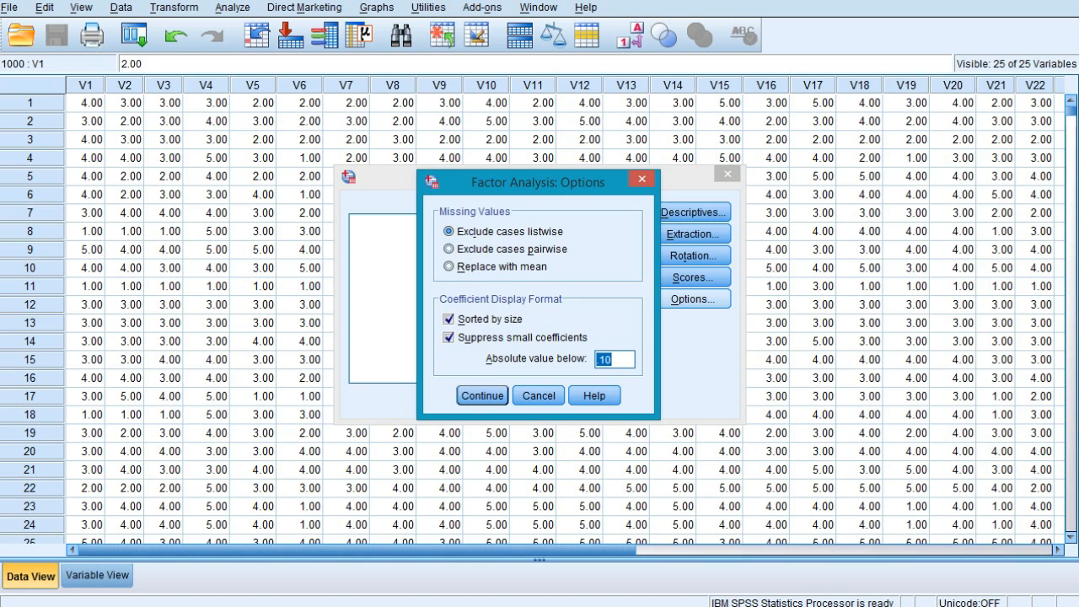
text(5)
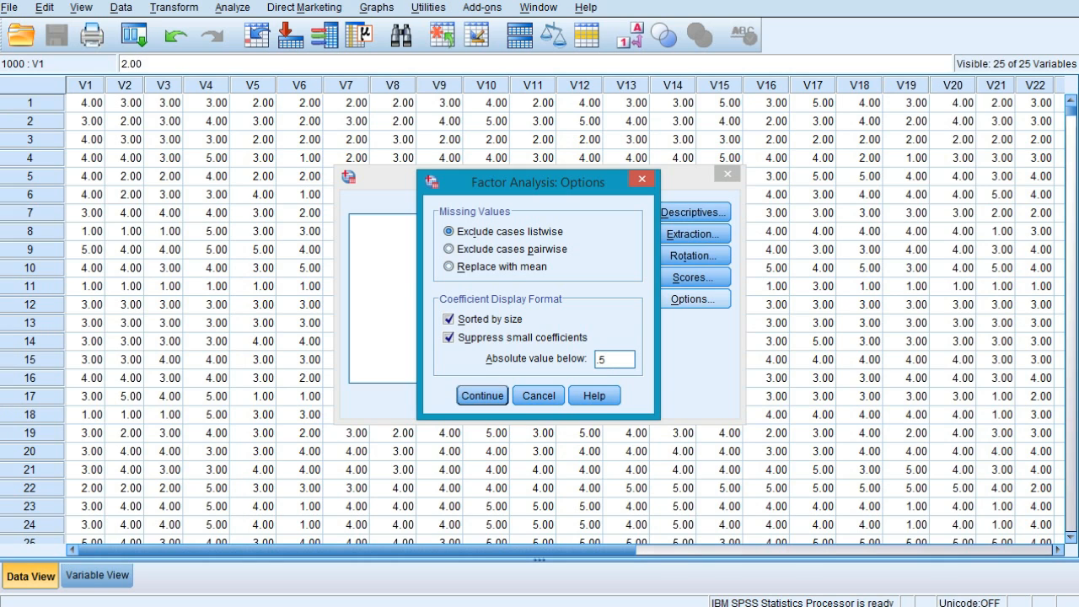
click(481, 395)
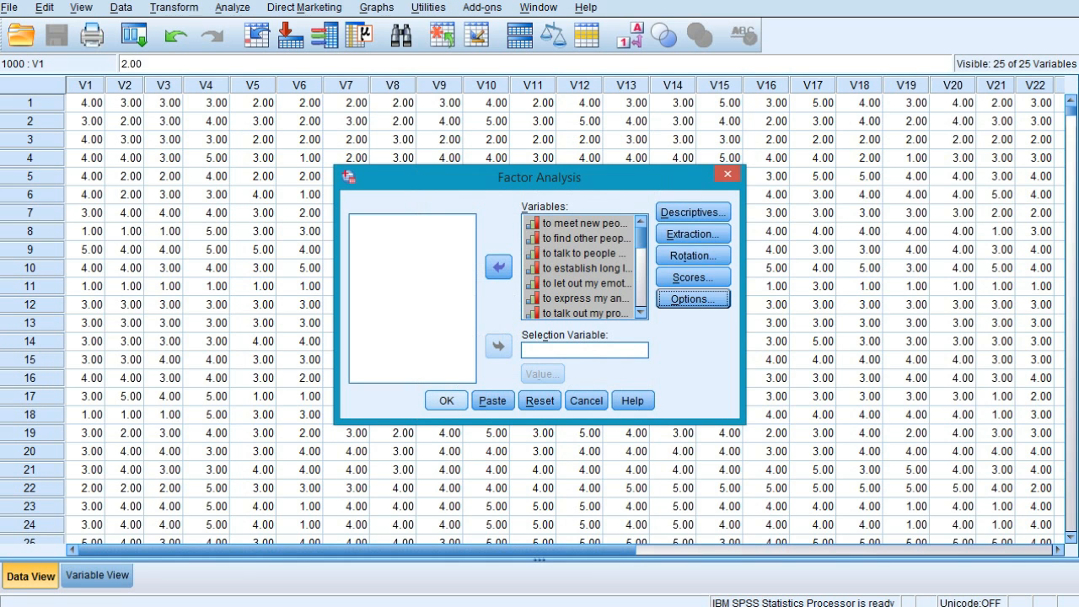
click(446, 399)
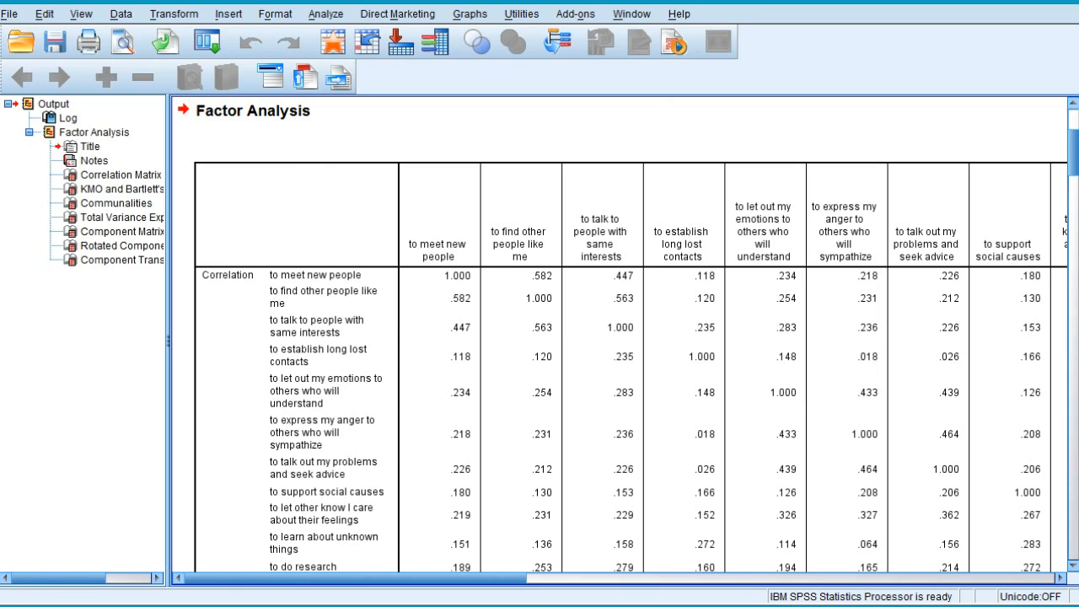
- Review KMO (.883) and Bartlett's test, then Total Variance Explained (six components, 56.7%)
click(134, 153)
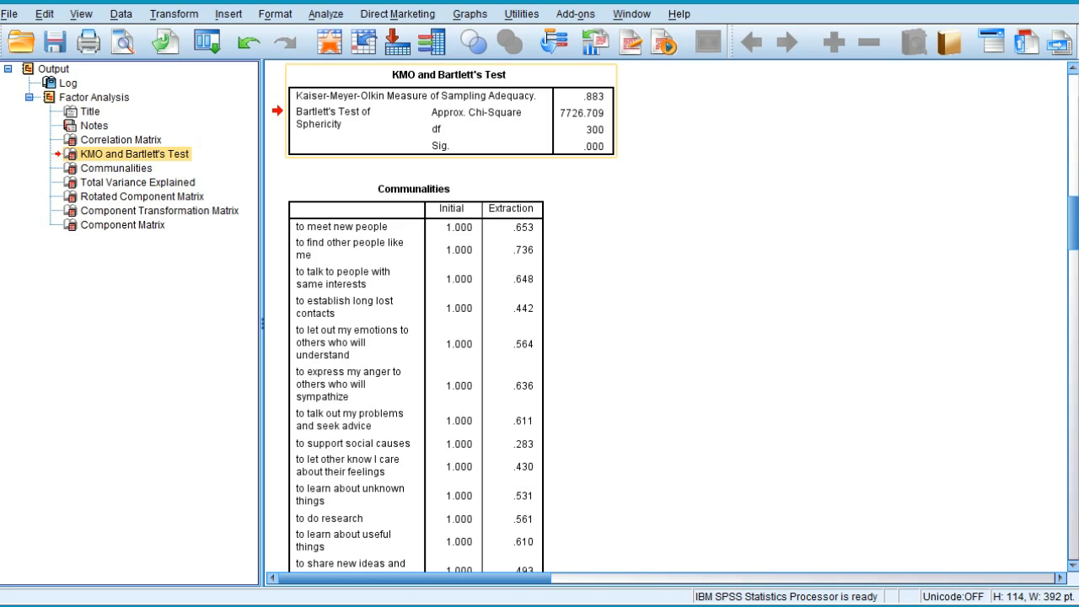
mouse_move(548, 109)
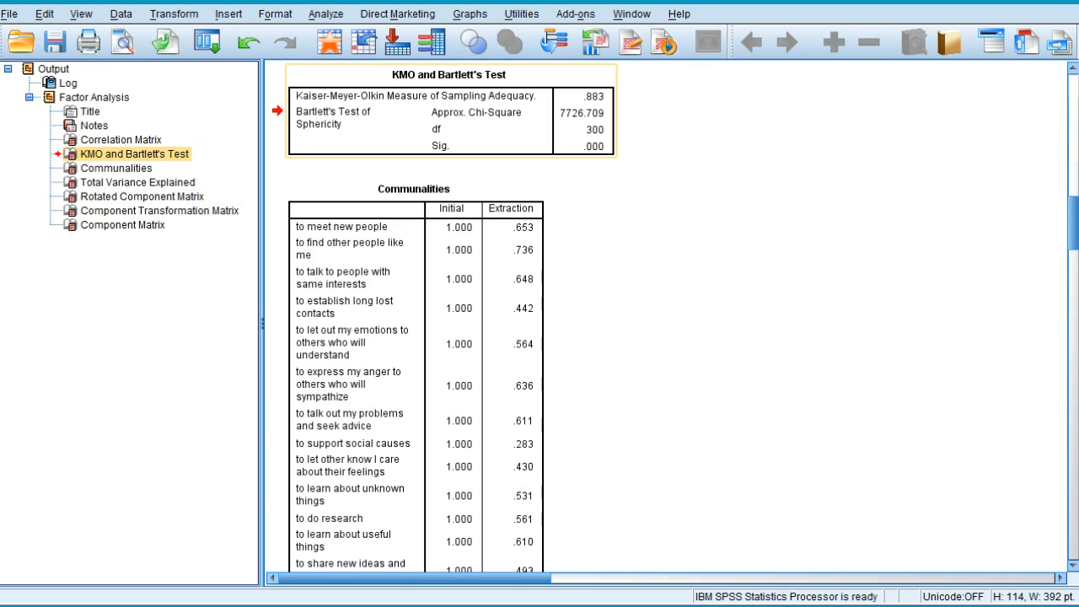
mouse_move(589, 135)
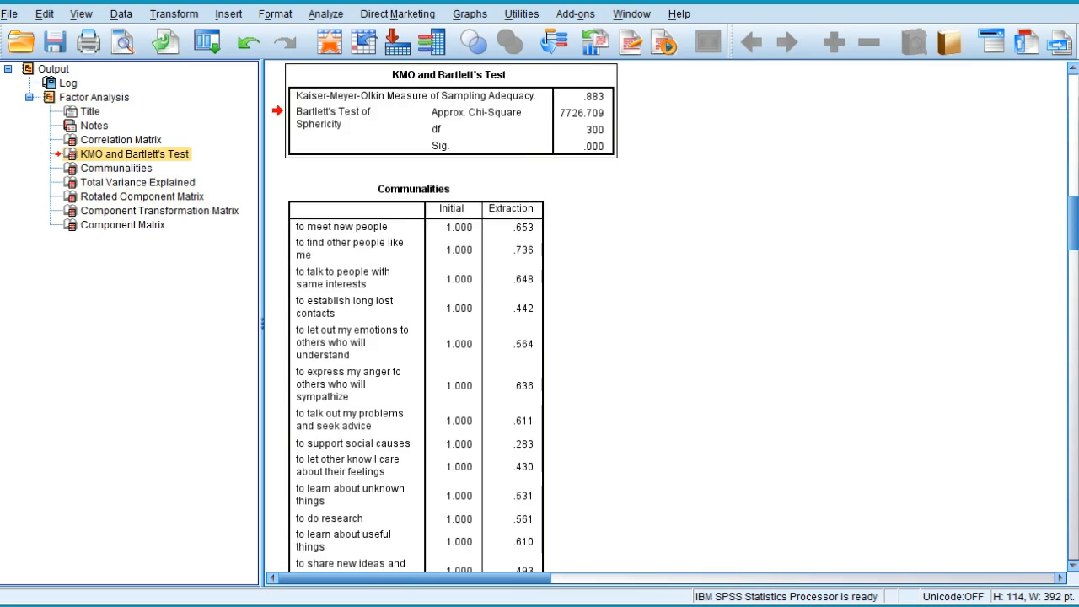
click(137, 182)
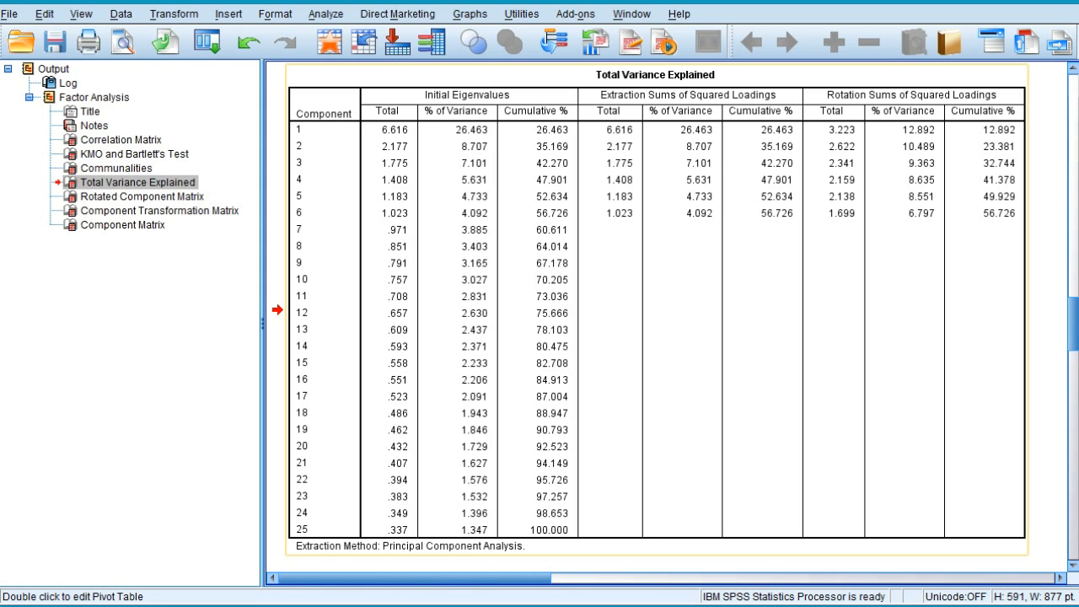
- Display the rotated component matrix with items loading above .5 on six components
scroll(down, 3)
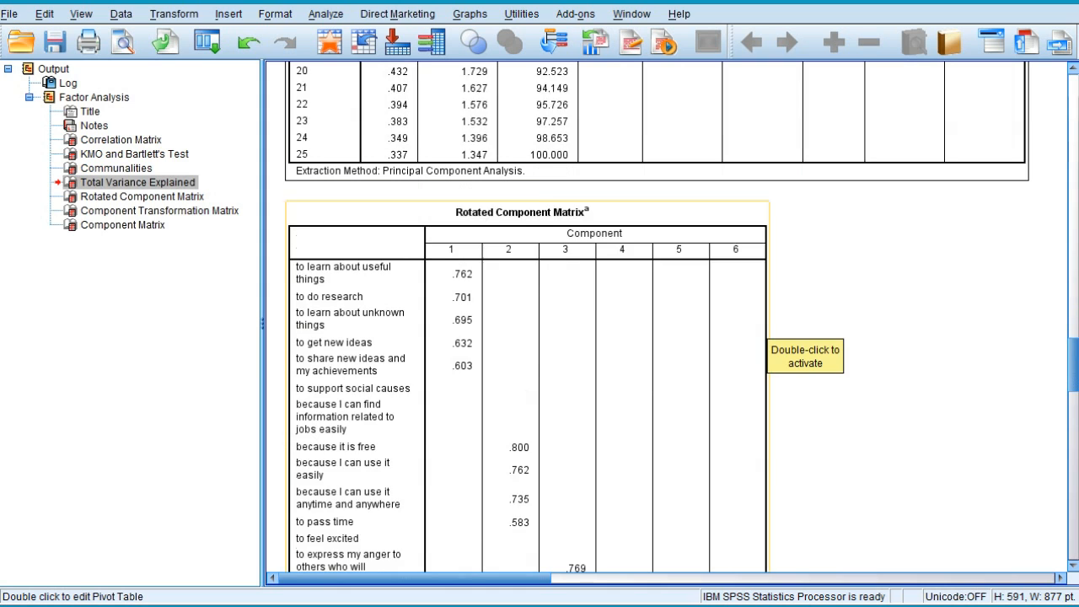
click(141, 196)
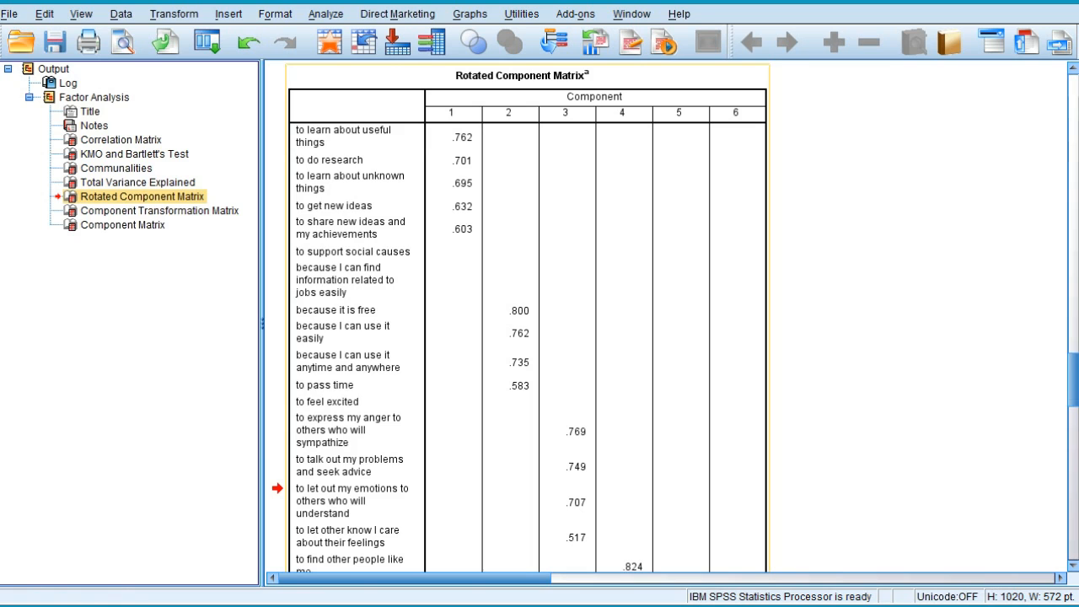
mouse_move(467, 233)
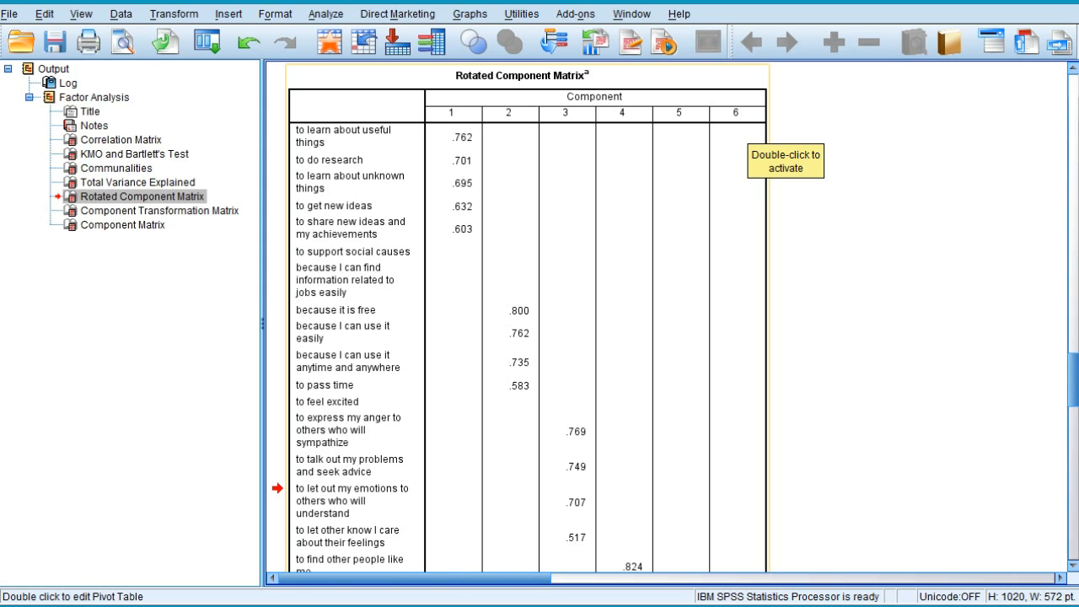
scroll(down, 3)
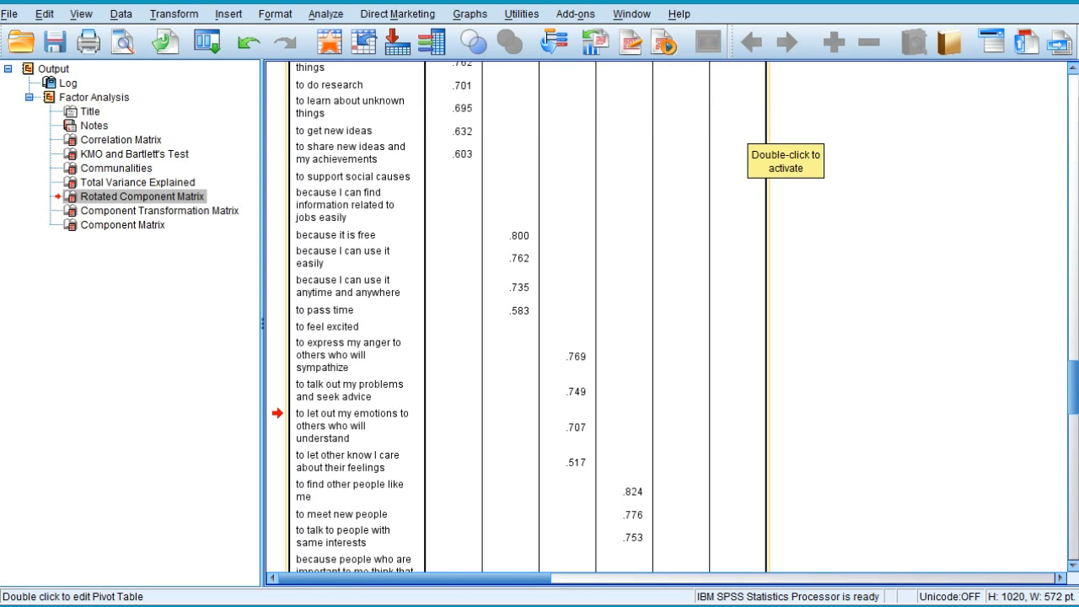
scroll(down, 3)
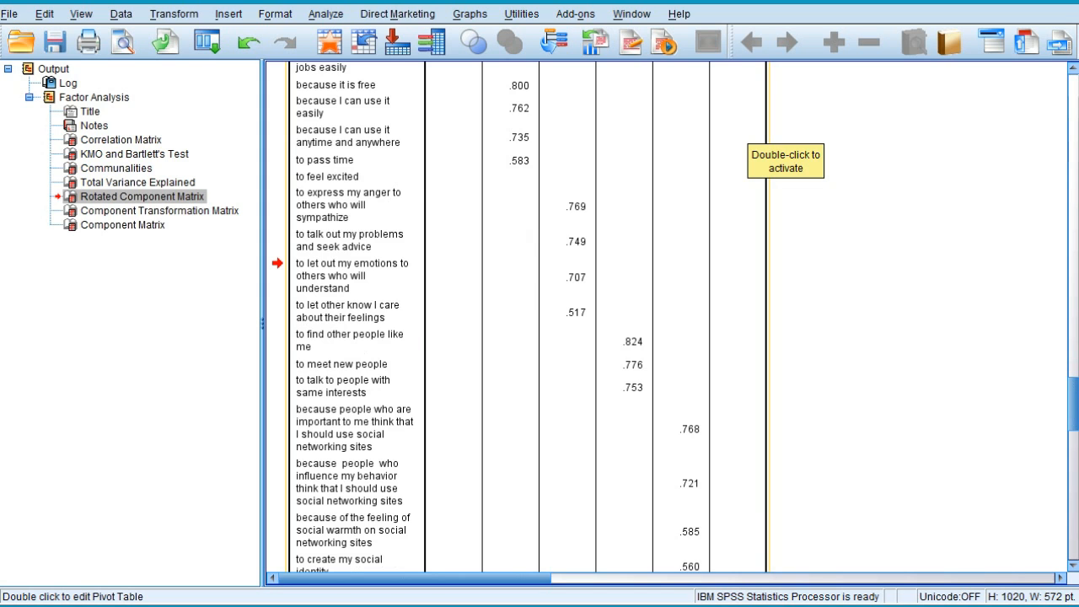
scroll(down, 3)
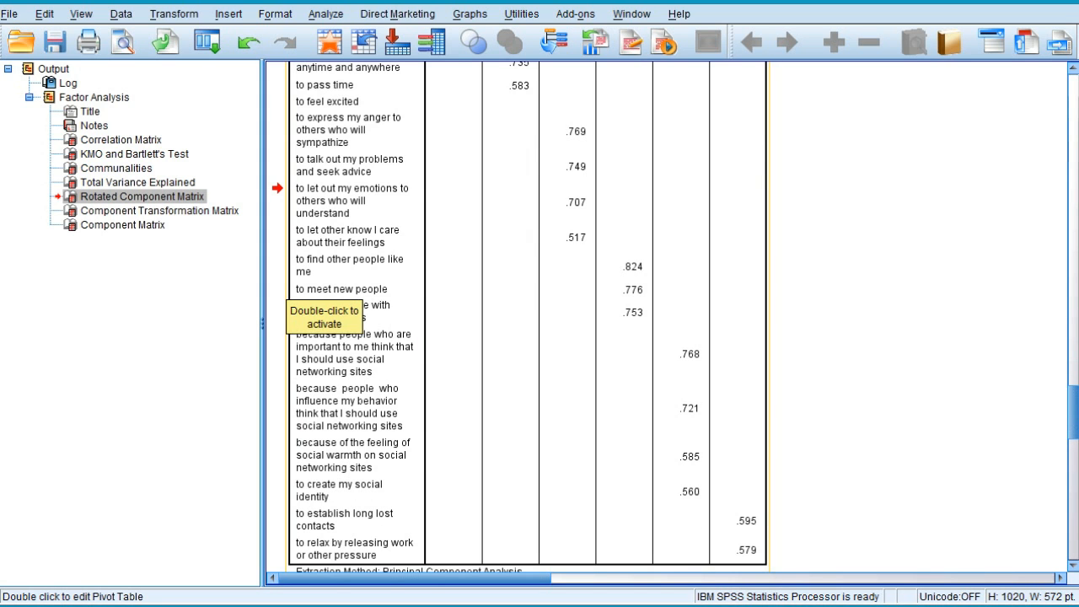
scroll(up, 3)
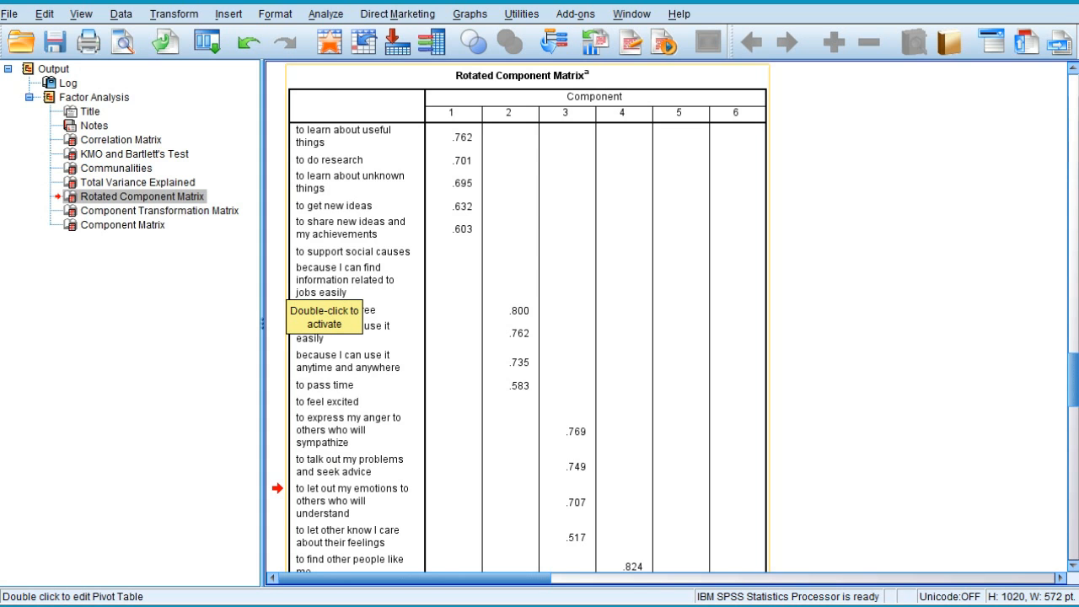
scroll(down, 3)
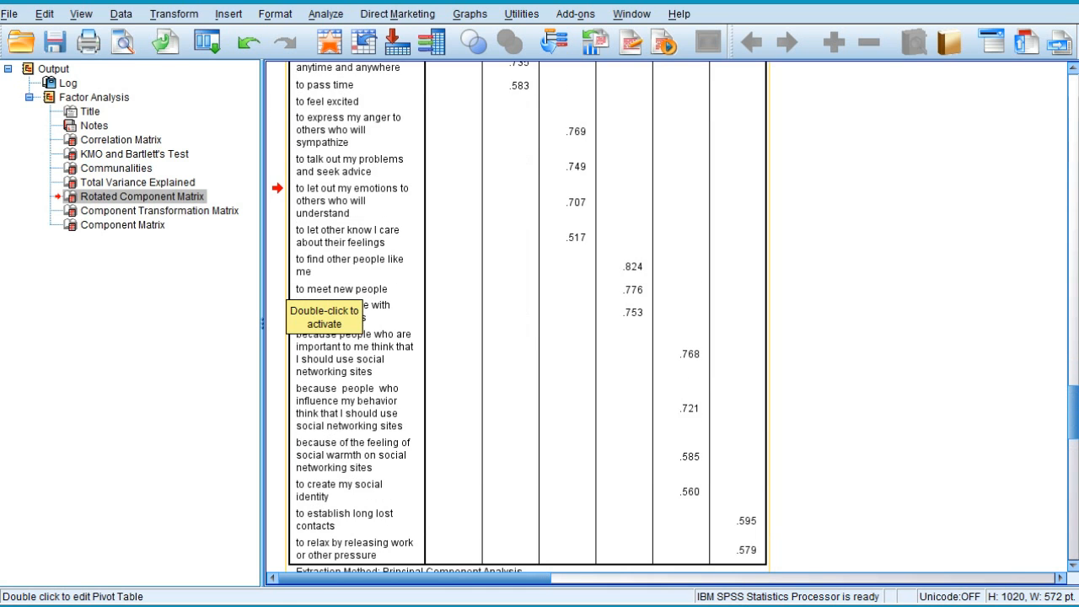